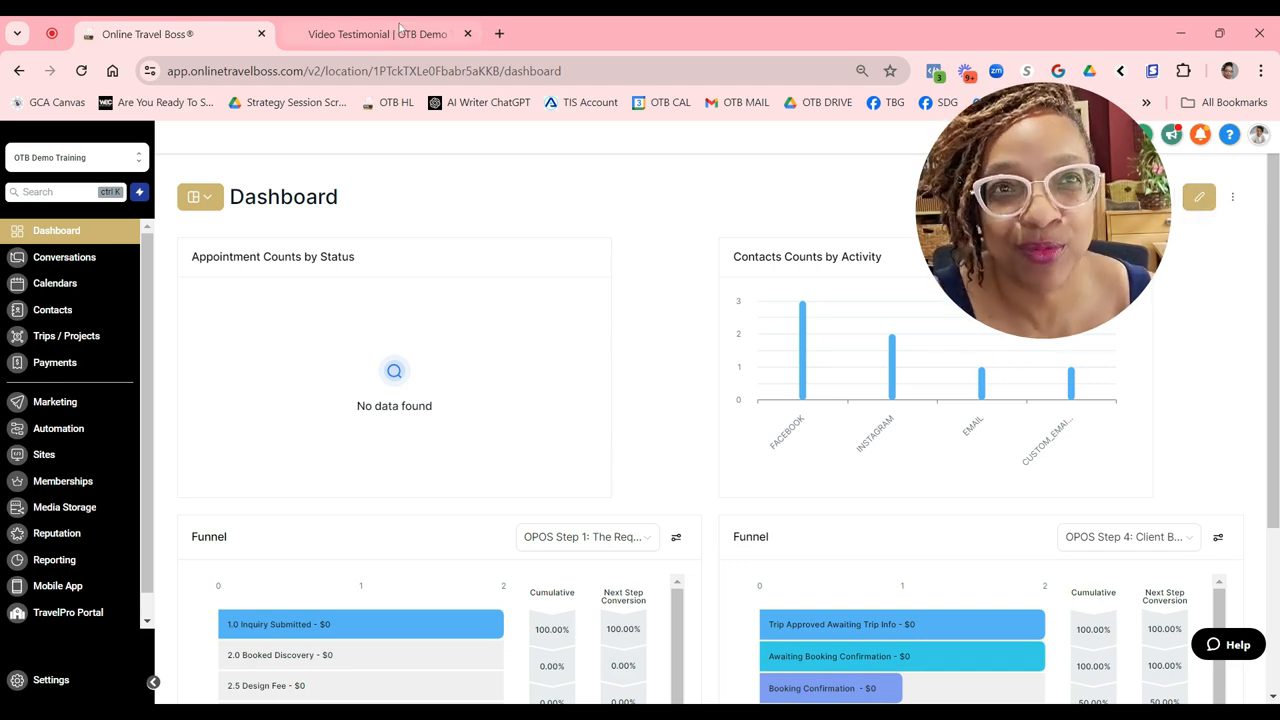
Step: Switch to the OTB Demo Training video testimonial funnel page
{"action": "left_click", "coordinate": [378, 32]}
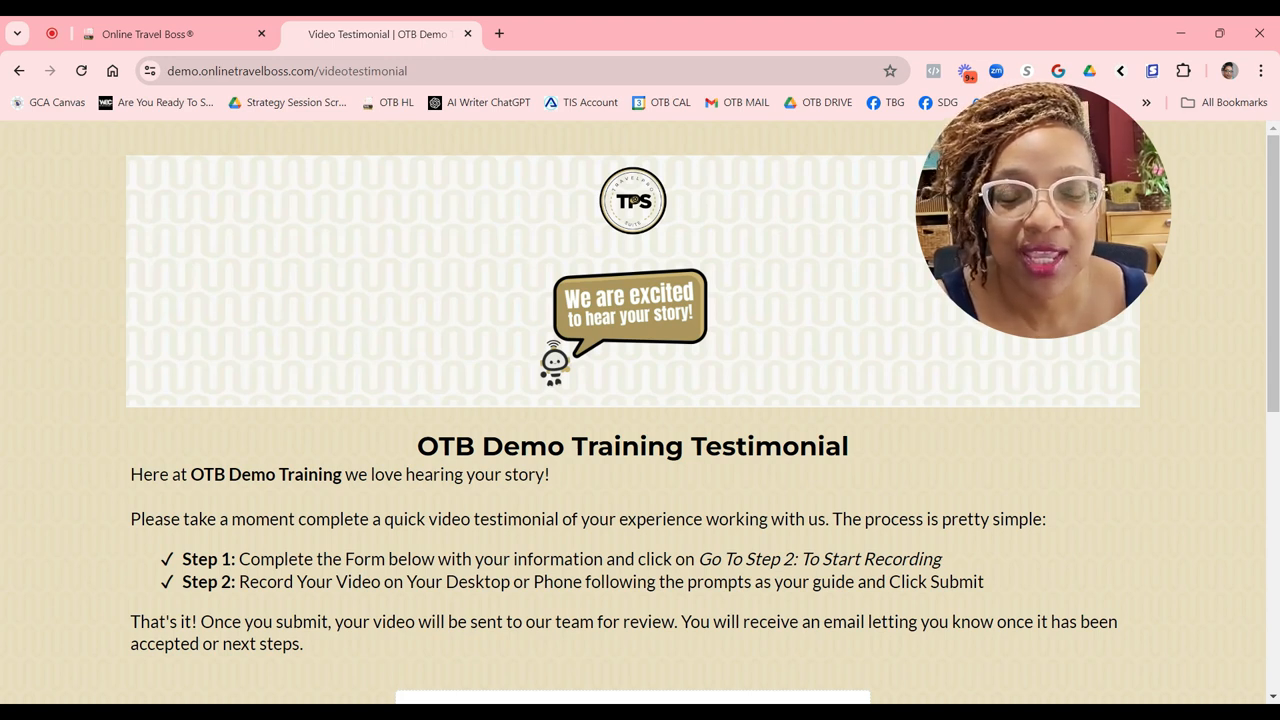
{"action": "scroll", "scroll_direction": "down", "scroll_amount": 3}
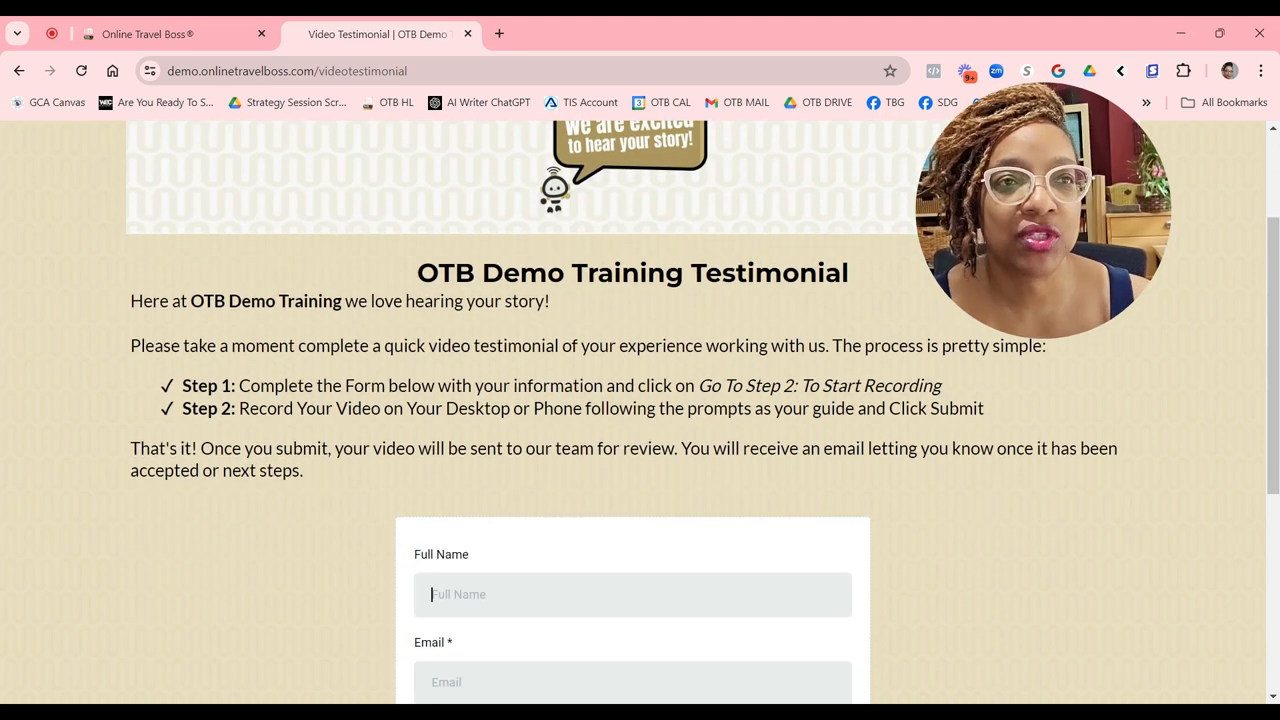
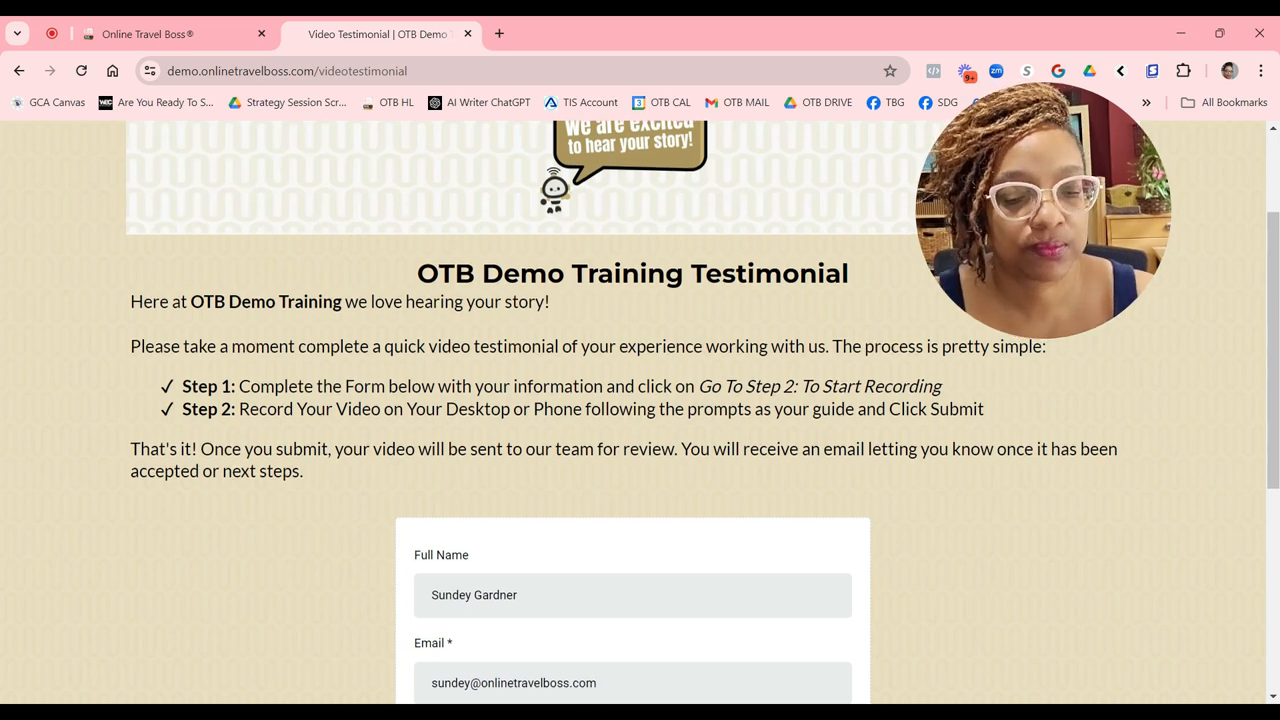
{"action": "scroll", "scroll_direction": "down", "scroll_amount": 3}
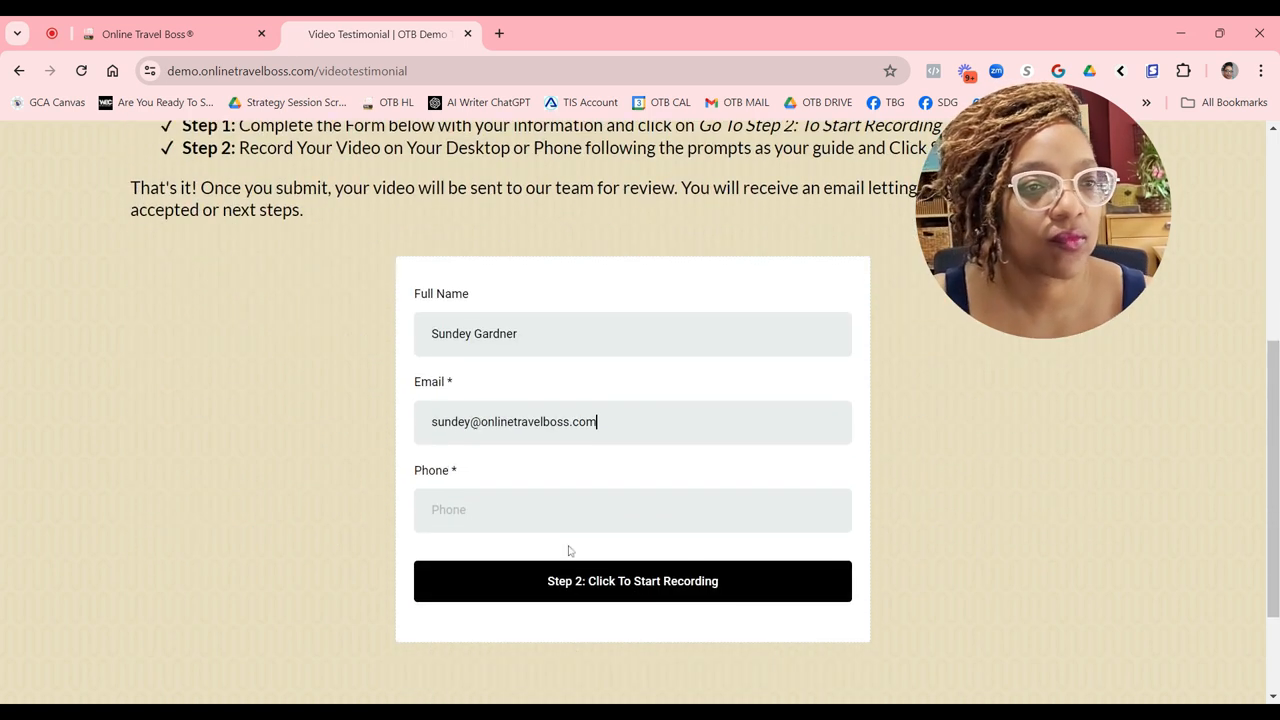
{"action": "type", "text": "678528011"}
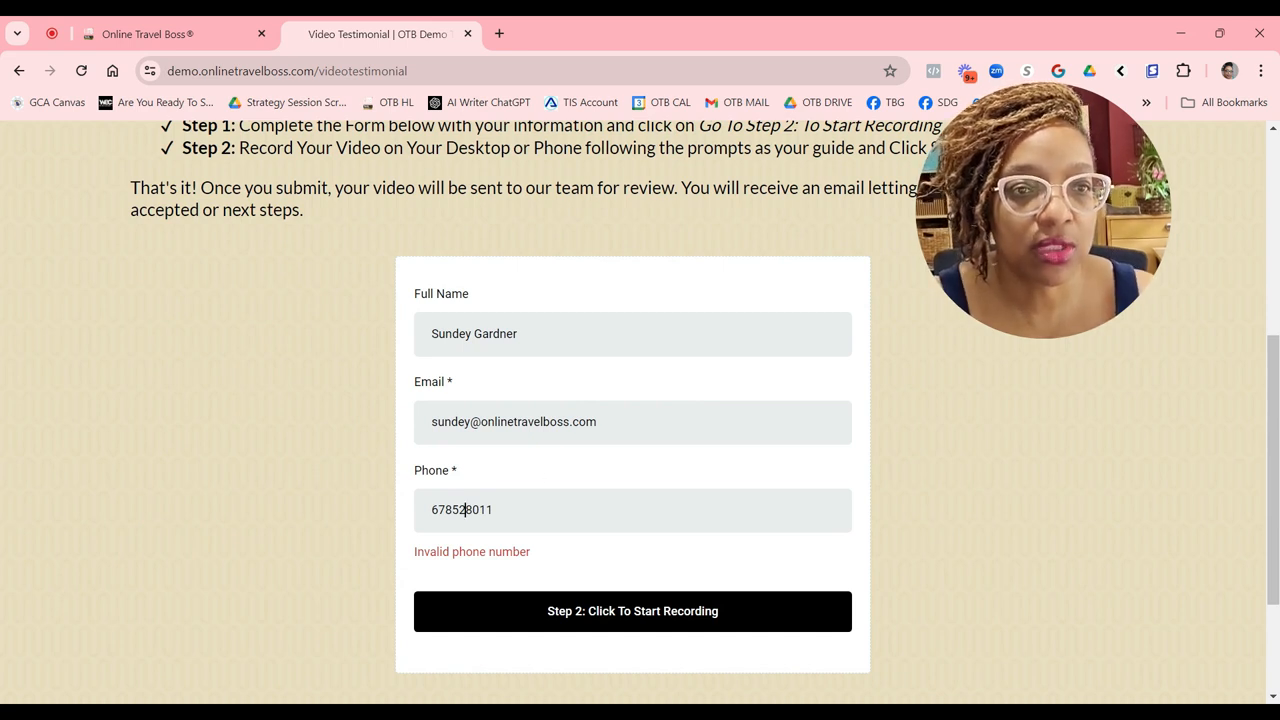
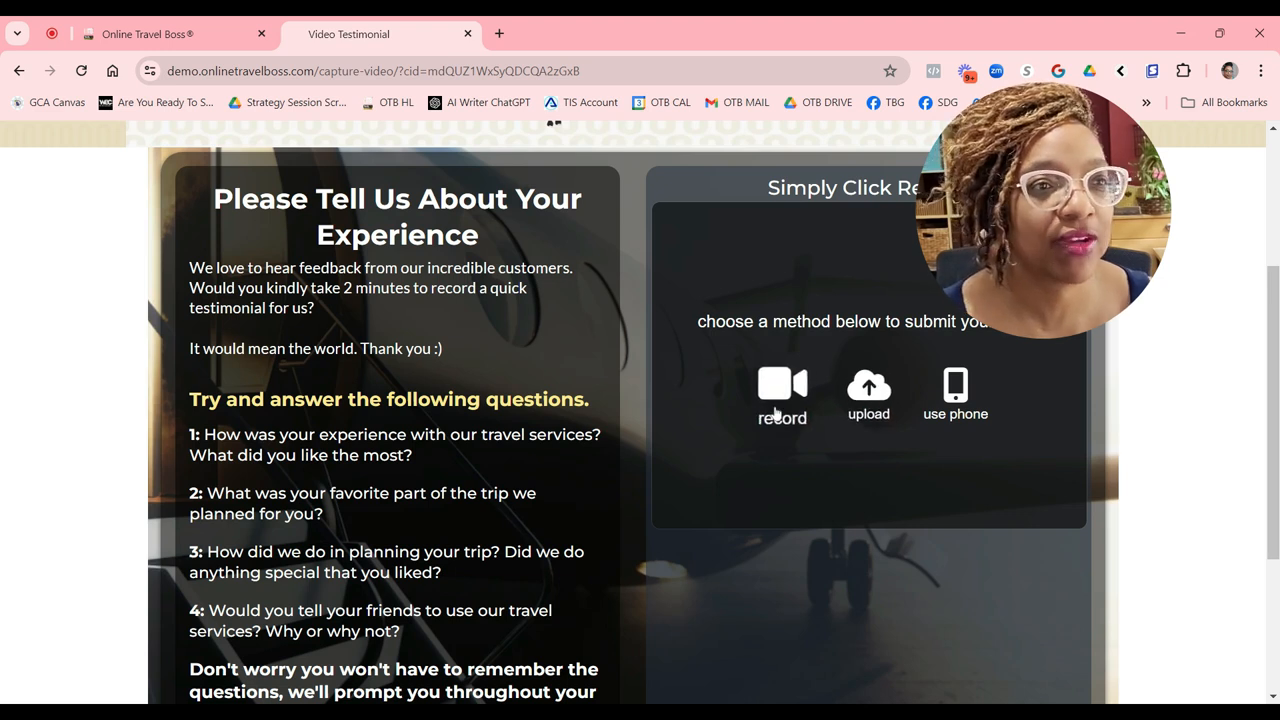
Step: Choose webcam recording and start the testimonial recording countdown
{"action": "left_click", "coordinate": [782, 396]}
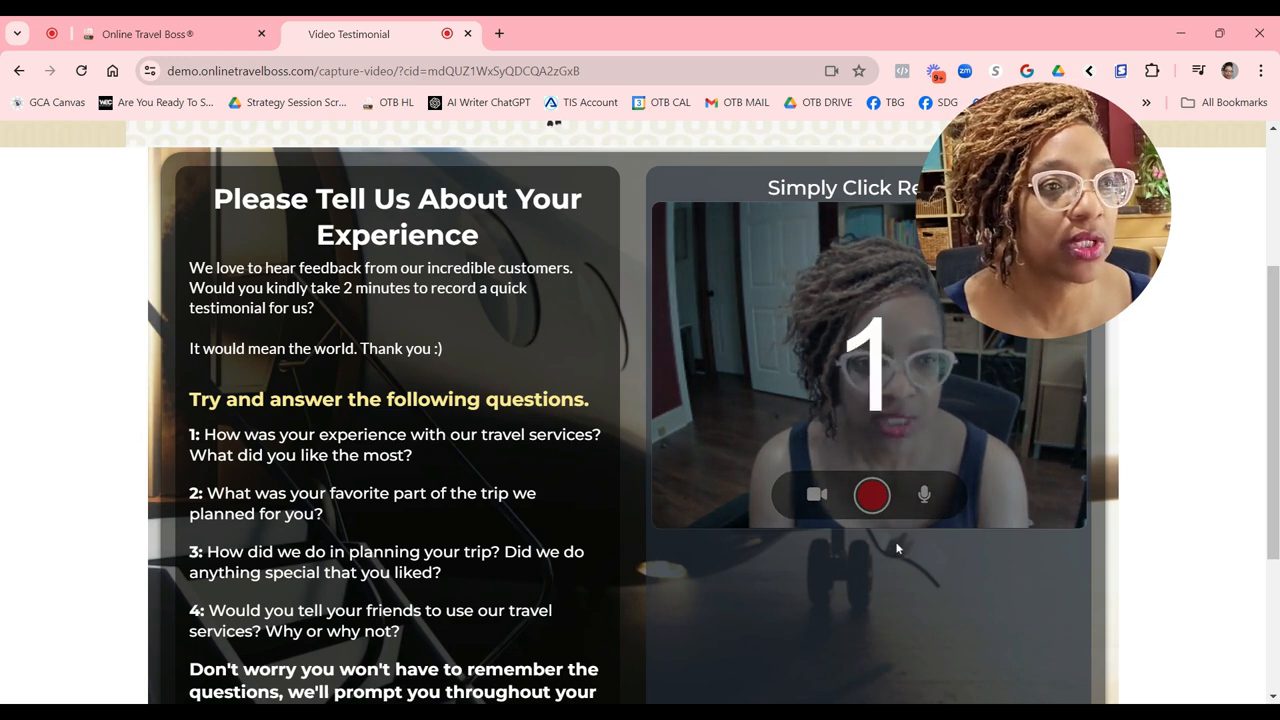
{"action": "left_click", "coordinate": [872, 494]}
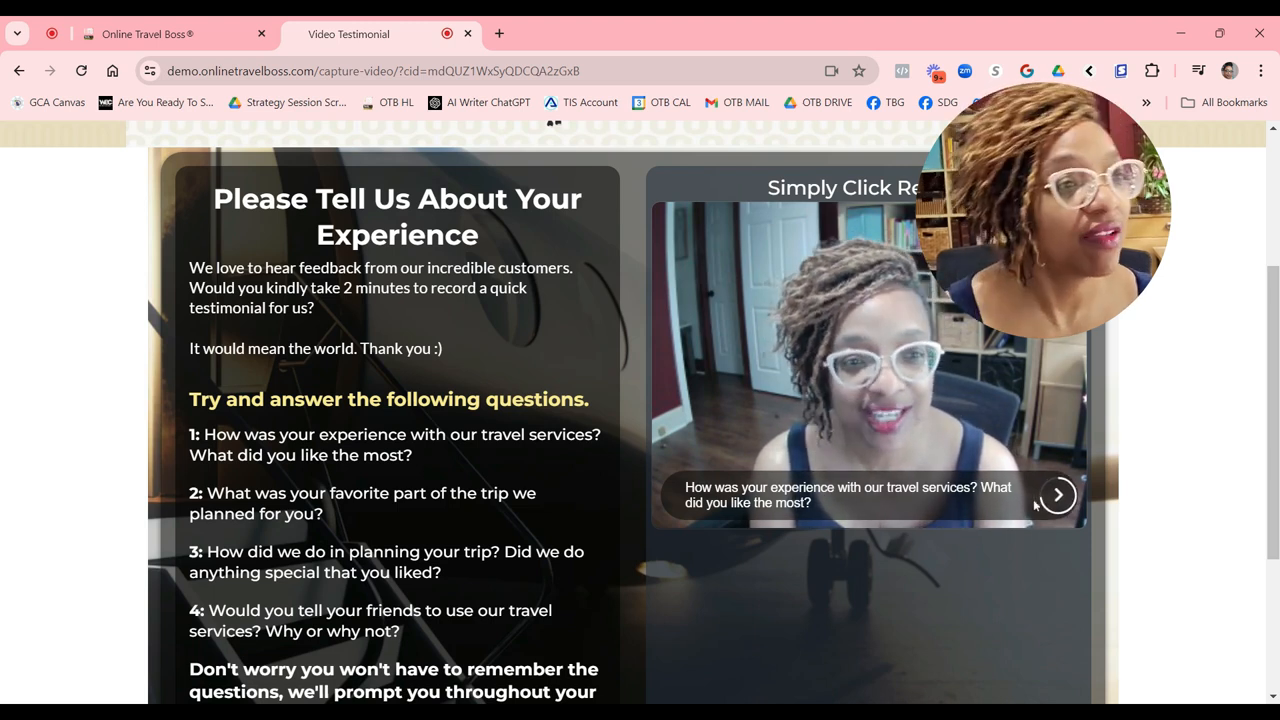
Step: Advance through questions two to four and finish the recording after the last one
{"action": "left_click", "coordinate": [1056, 494]}
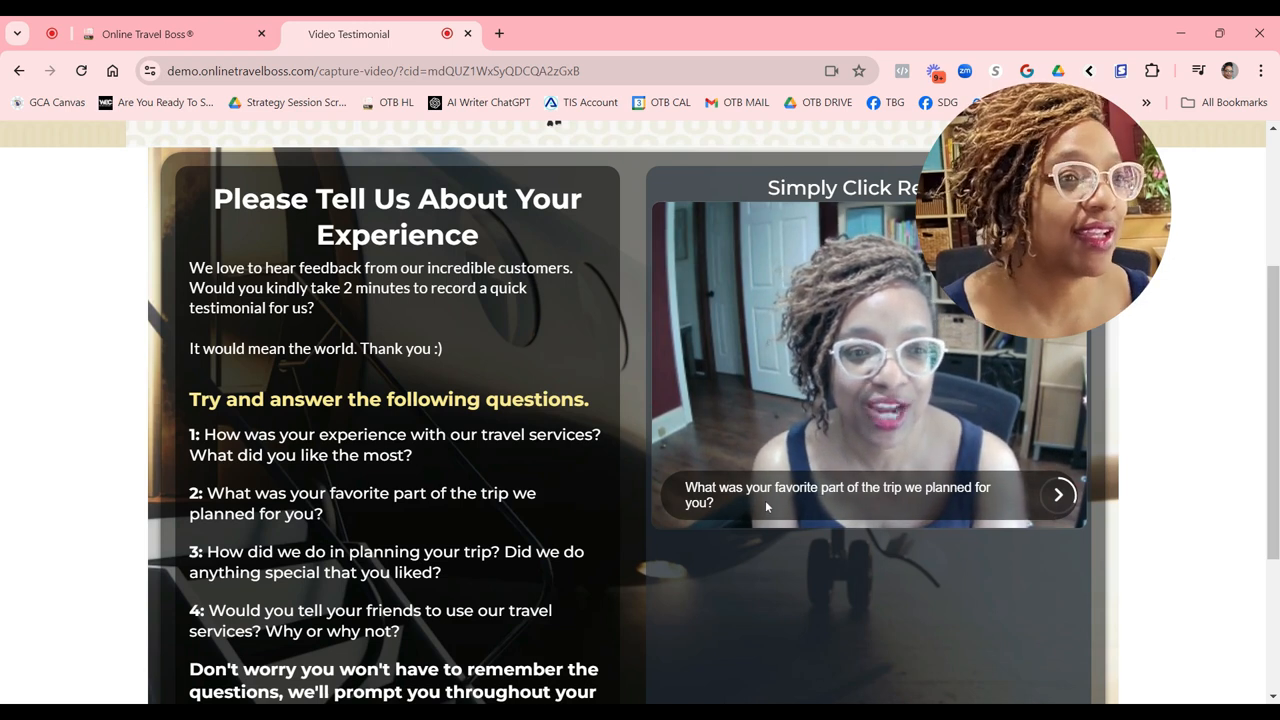
{"action": "left_click", "coordinate": [1058, 494]}
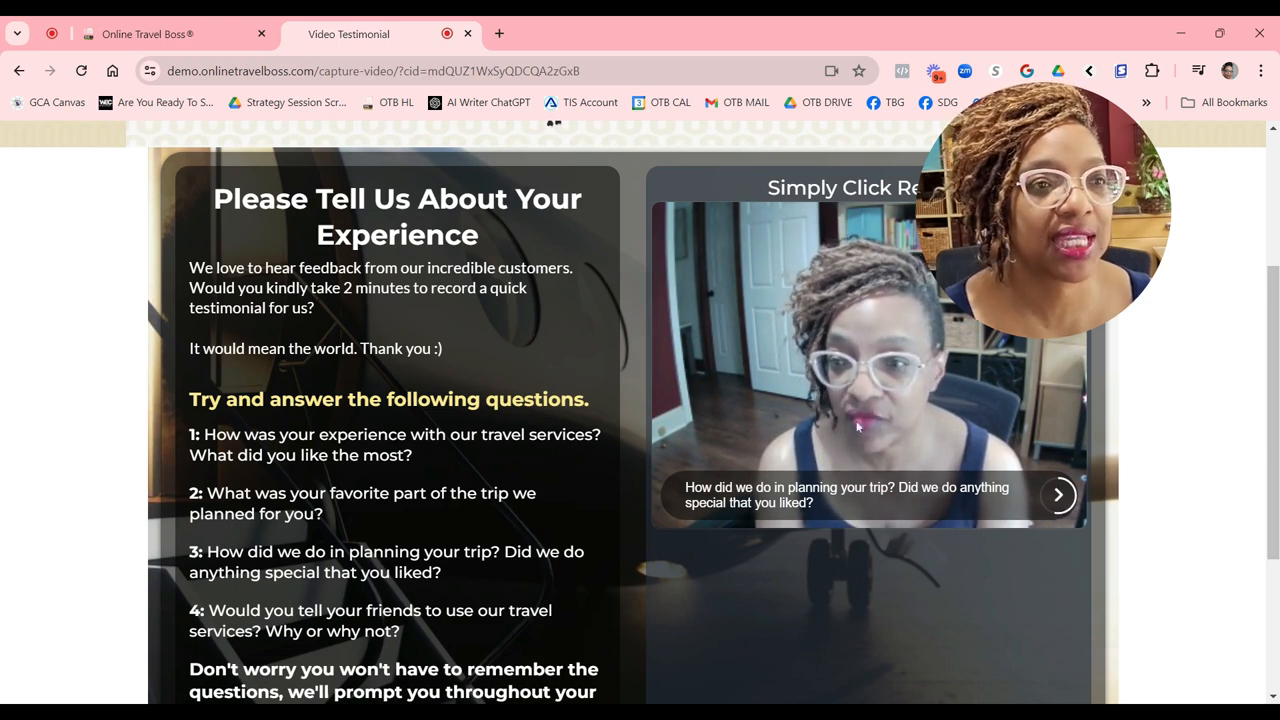
{"action": "left_click", "coordinate": [1060, 494]}
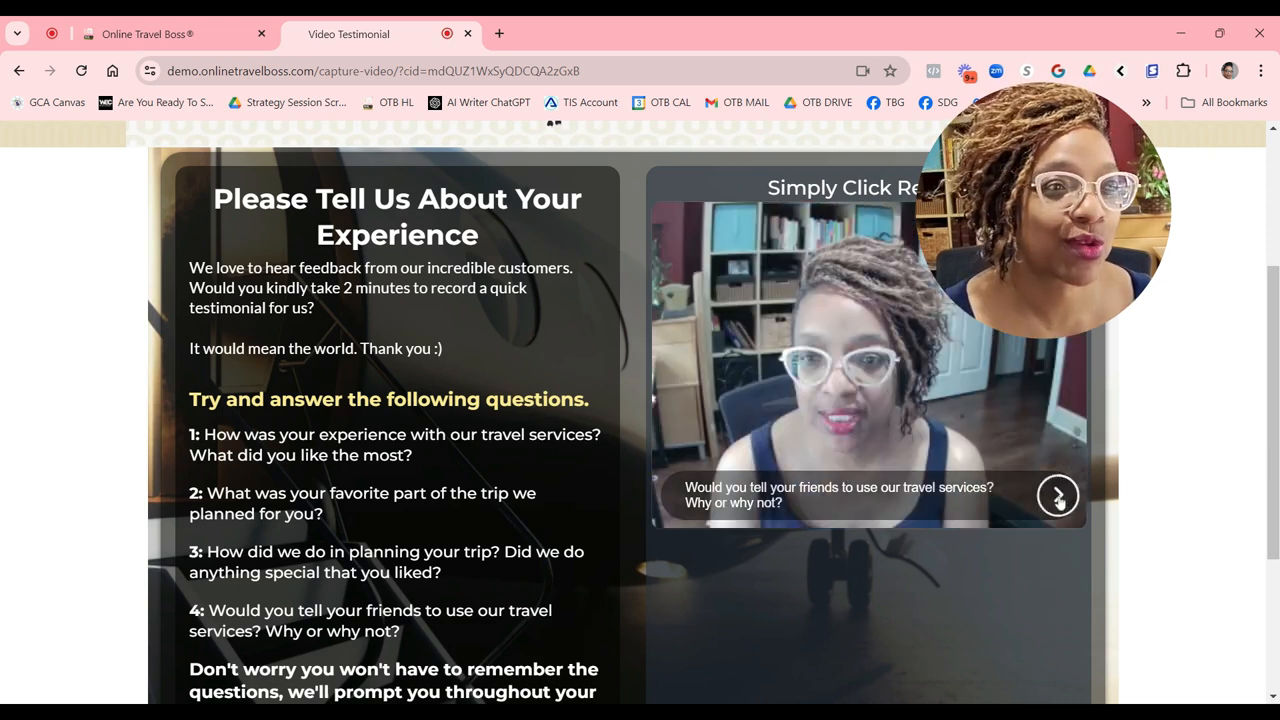
{"action": "left_click", "coordinate": [1056, 496]}
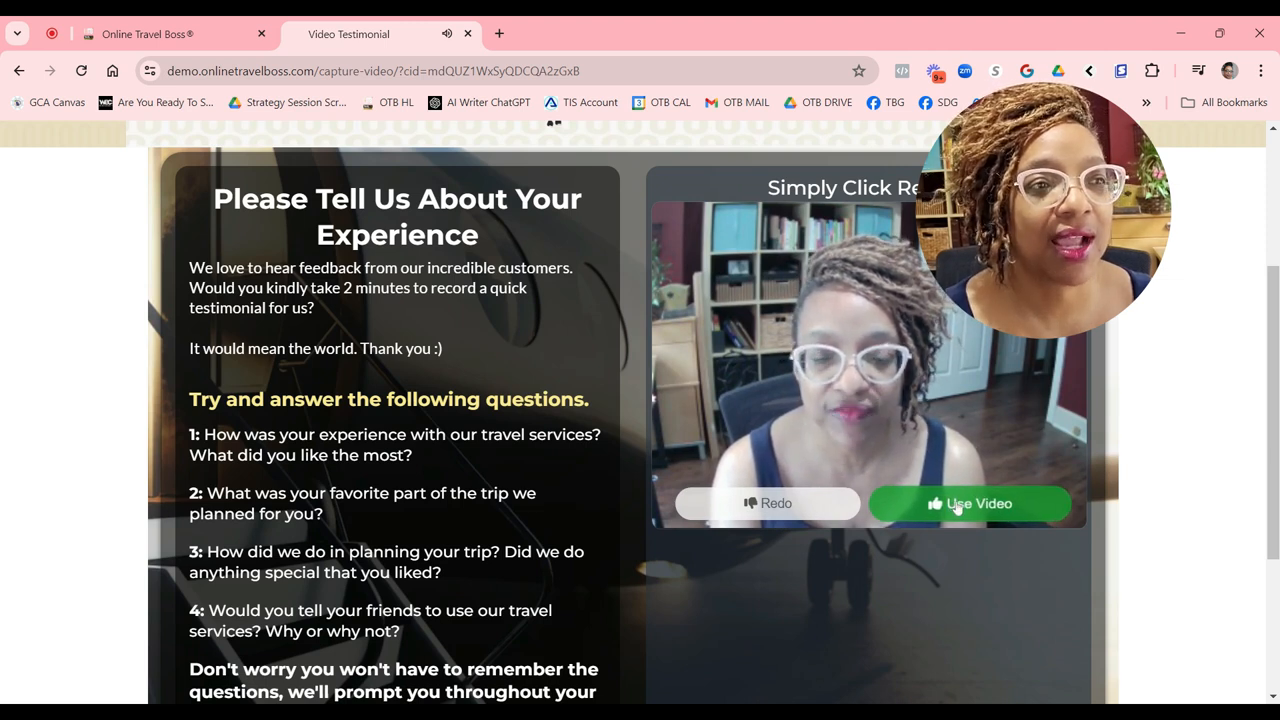
Step: Keep the recording with Use Video until published, then return to the dashboard
{"action": "left_click", "coordinate": [968, 504]}
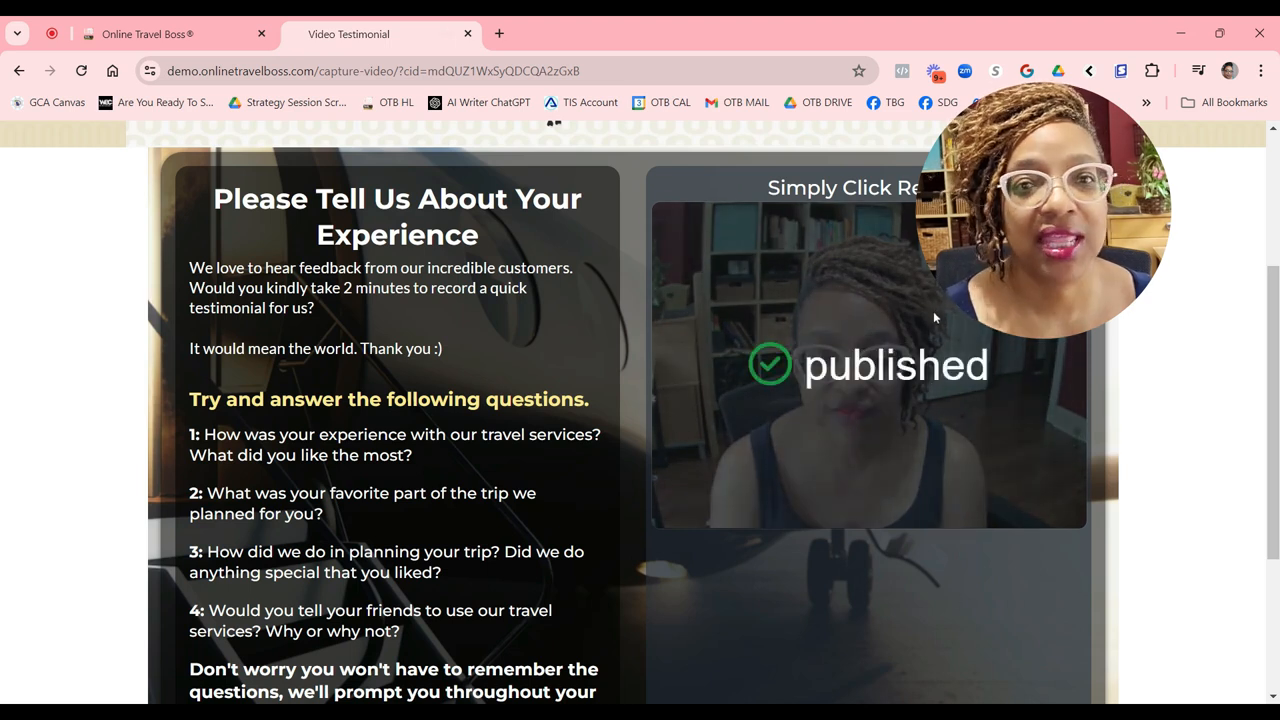
{"action": "mouse_move", "coordinate": [940, 392]}
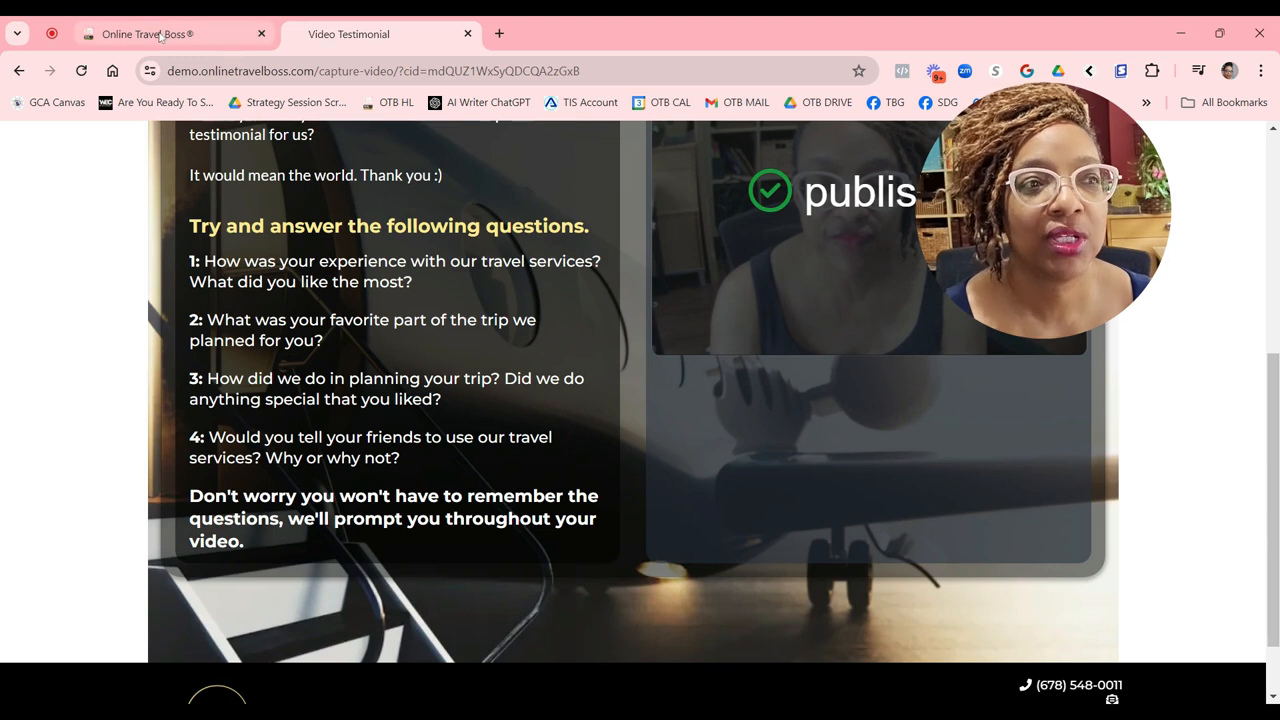
{"action": "left_click", "coordinate": [148, 32]}
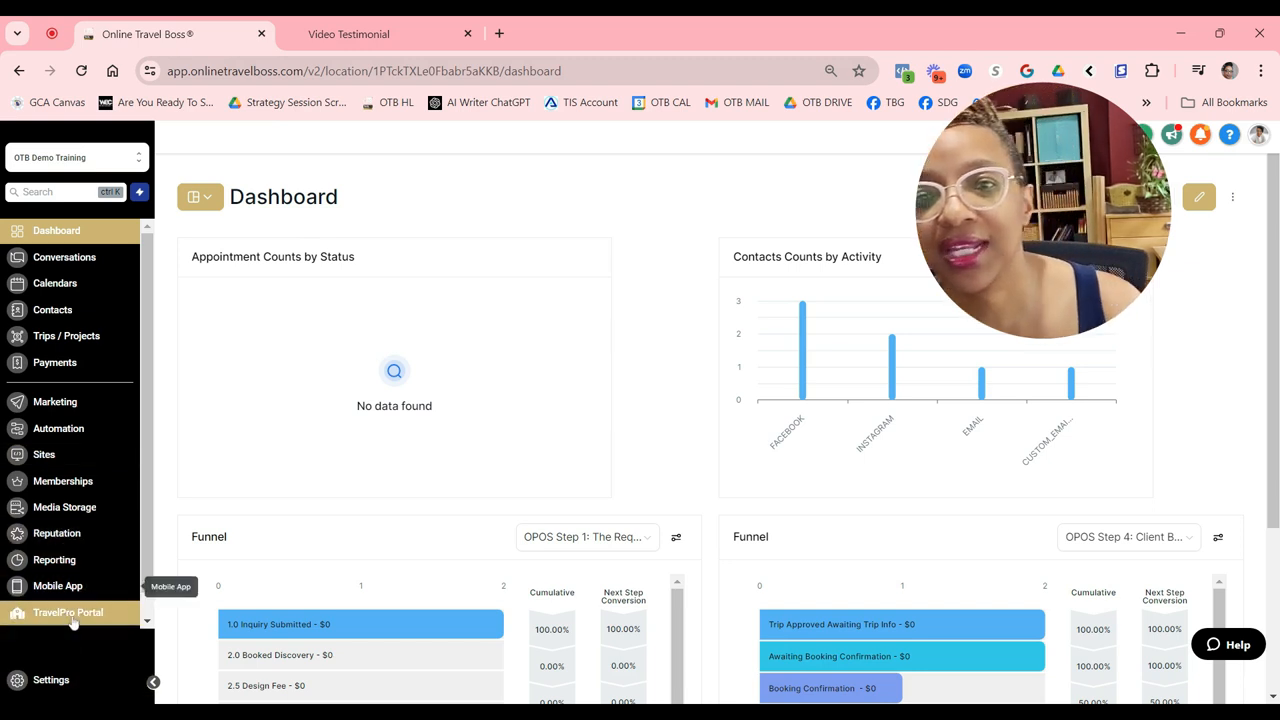
Step: Reach New Videos via TravelPro Portal and Video Shoutout, showing the pending testimonial
{"action": "left_click", "coordinate": [68, 612]}
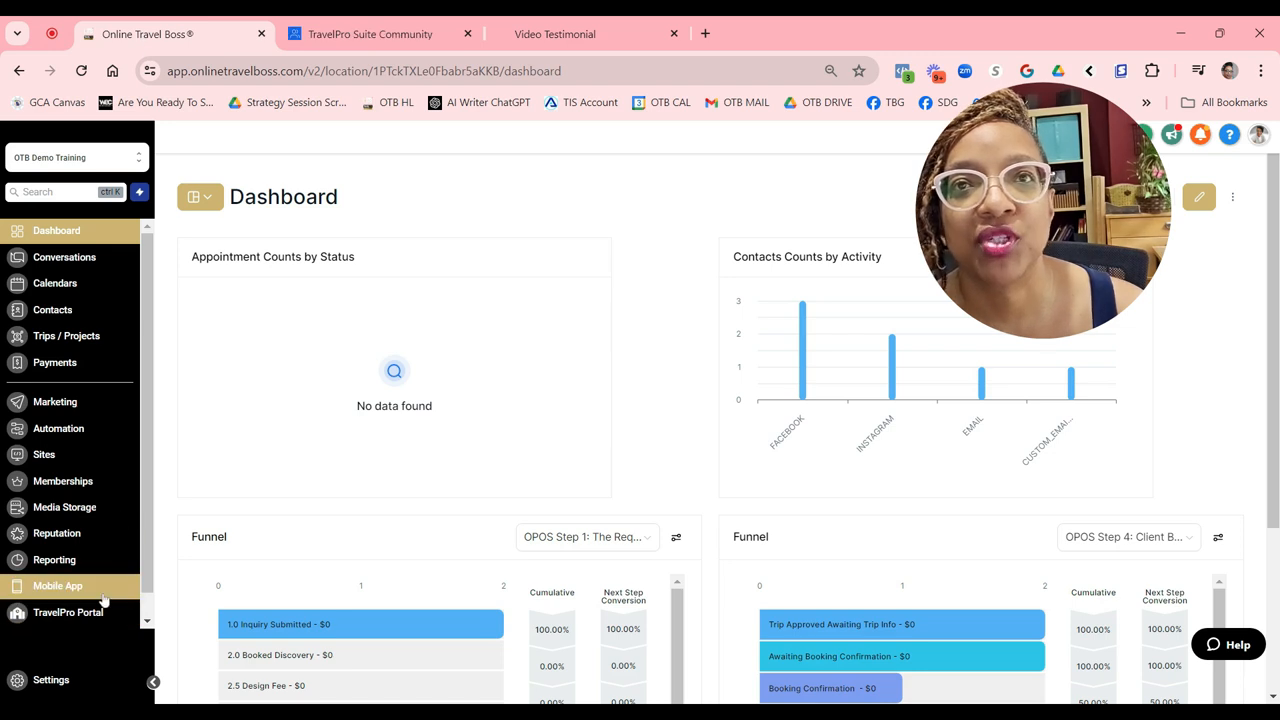
{"action": "left_click", "coordinate": [68, 614]}
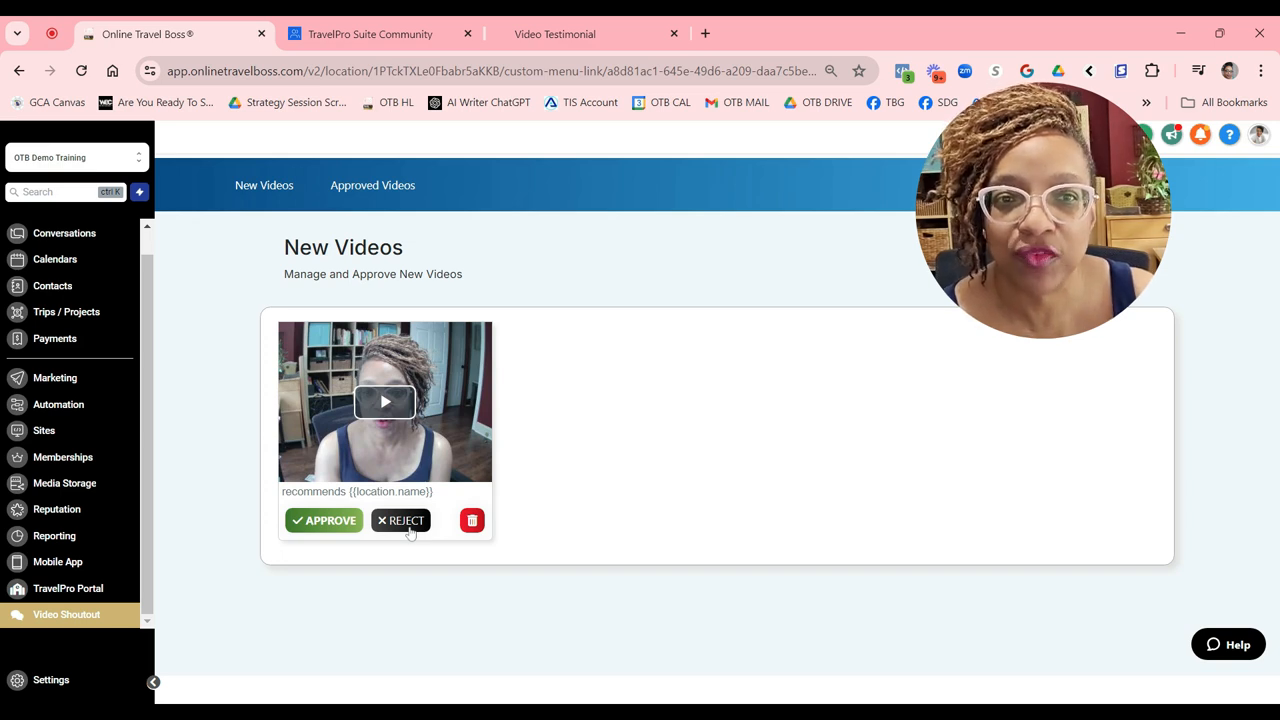
Step: Approve the new testimonial and confirm it in the Approved Videos list
{"action": "left_click", "coordinate": [324, 520]}
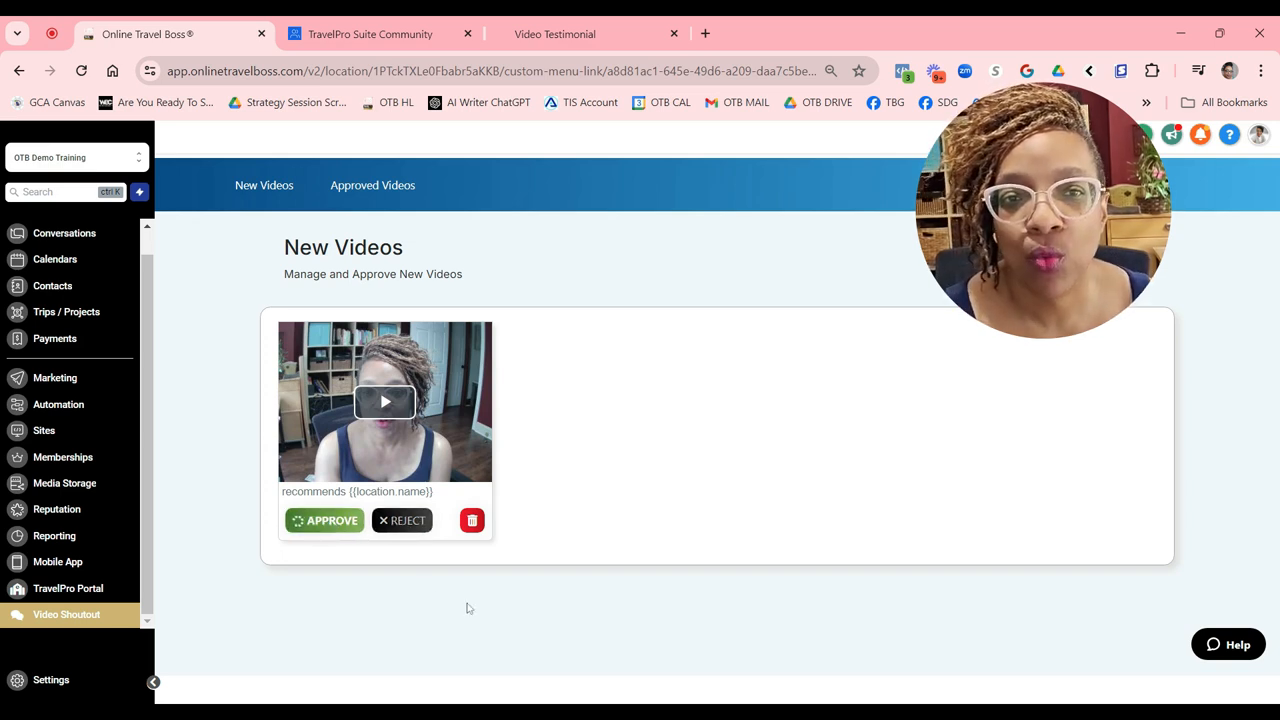
{"action": "left_click", "coordinate": [324, 520]}
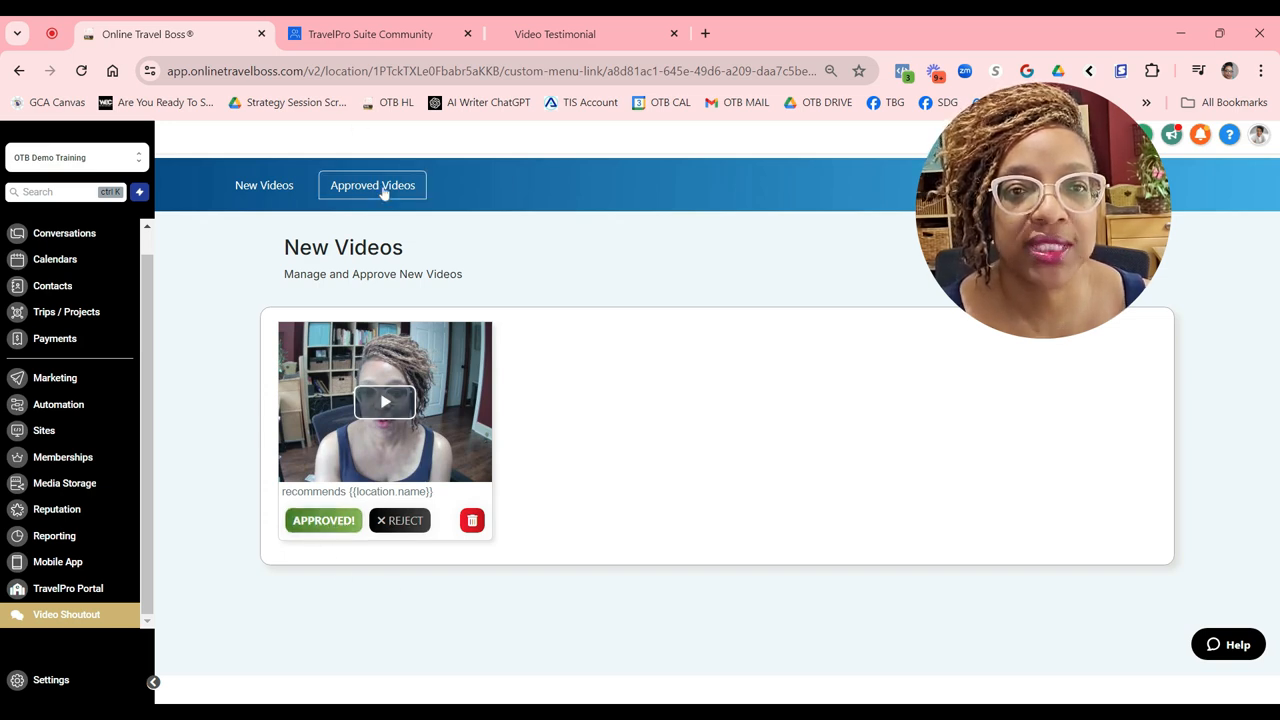
{"action": "left_click", "coordinate": [372, 184]}
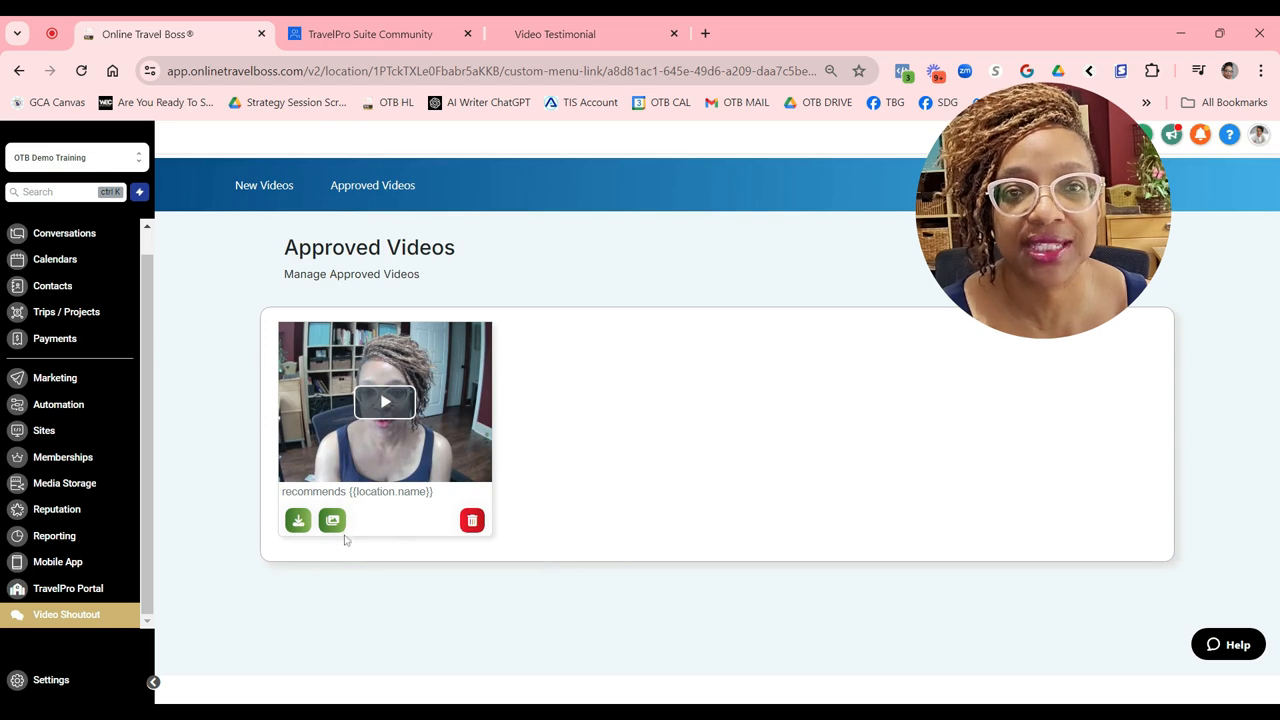
{"action": "mouse_move", "coordinate": [552, 448]}
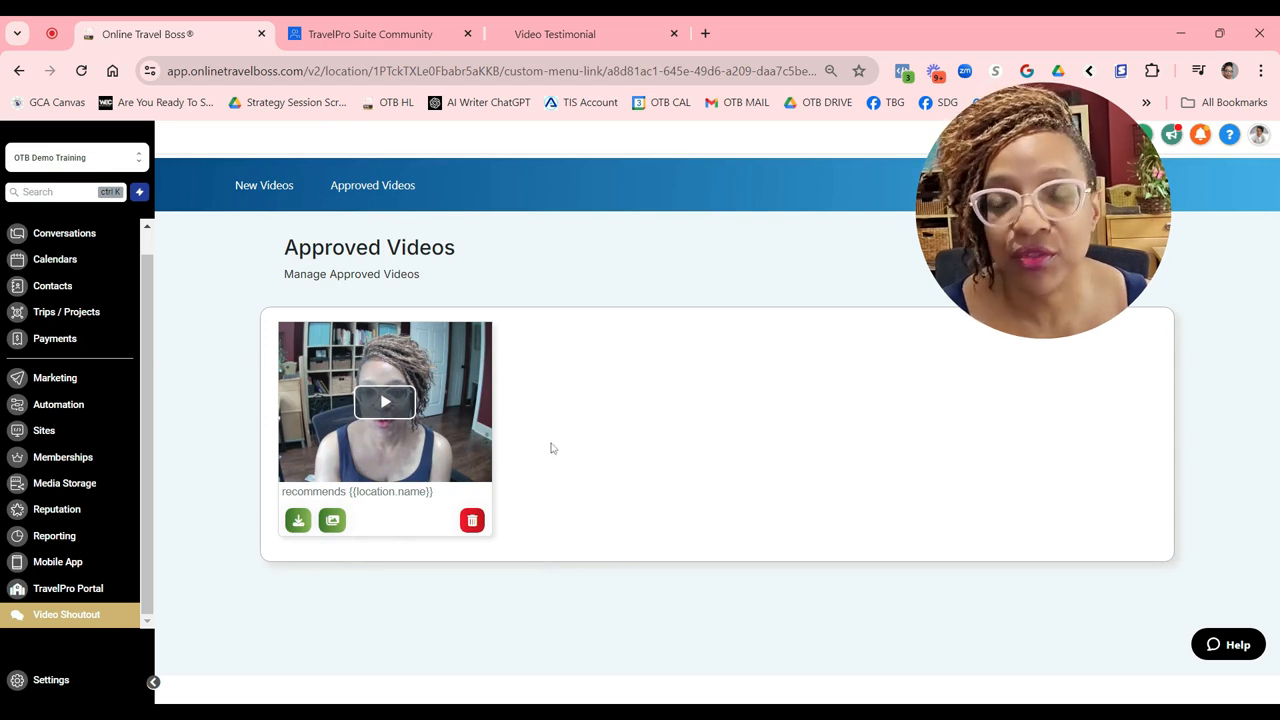